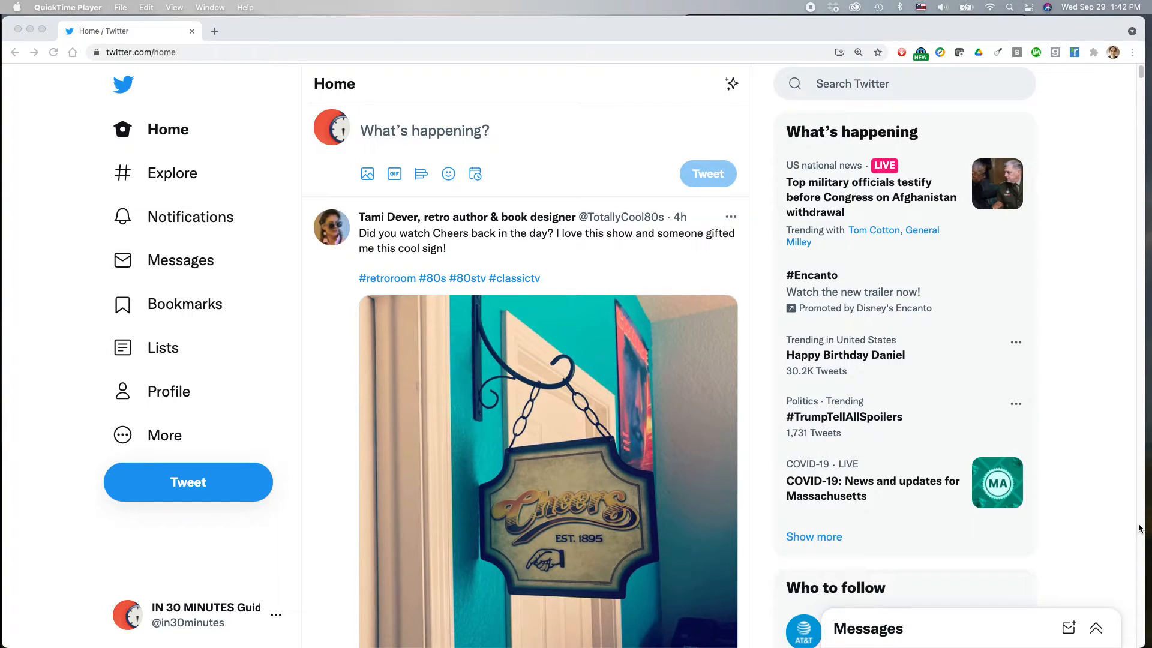
{"action": "mouse_move", "coordinate": [569, 225]}
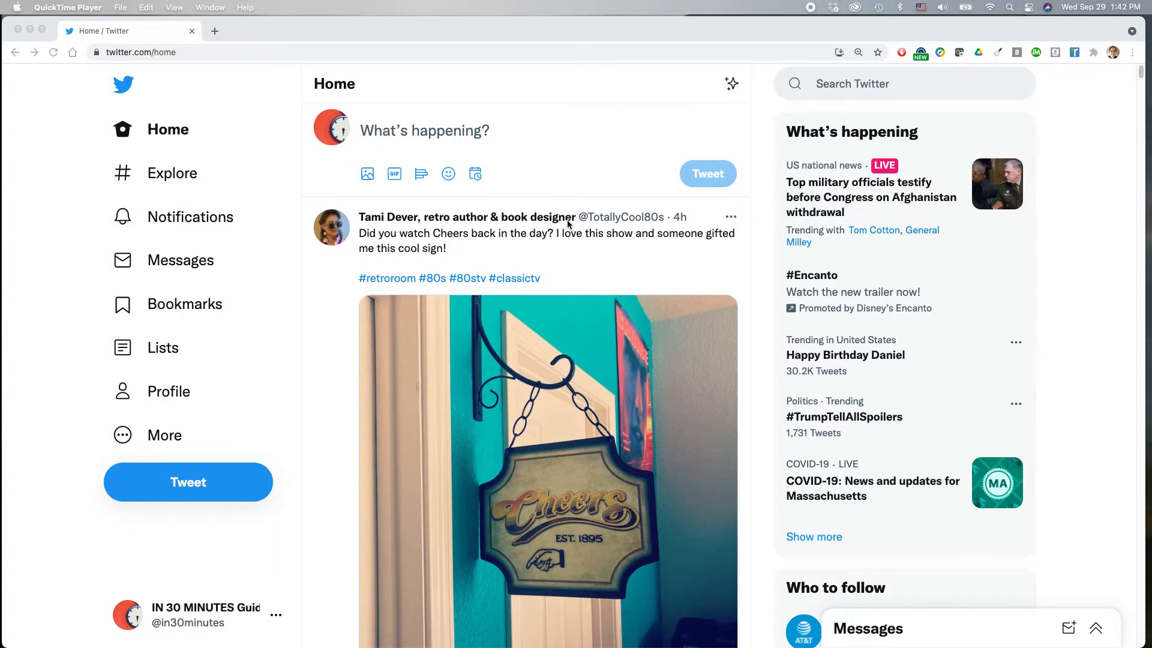
{"action": "mouse_move", "coordinate": [268, 160]}
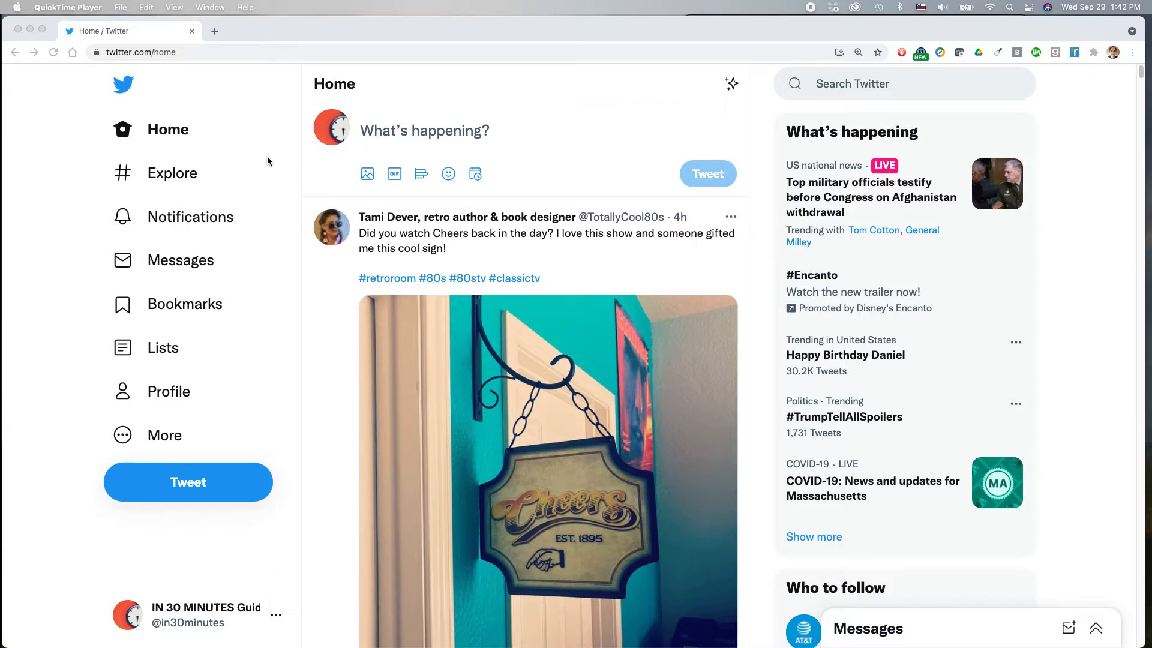
{"action": "mouse_move", "coordinate": [637, 96]}
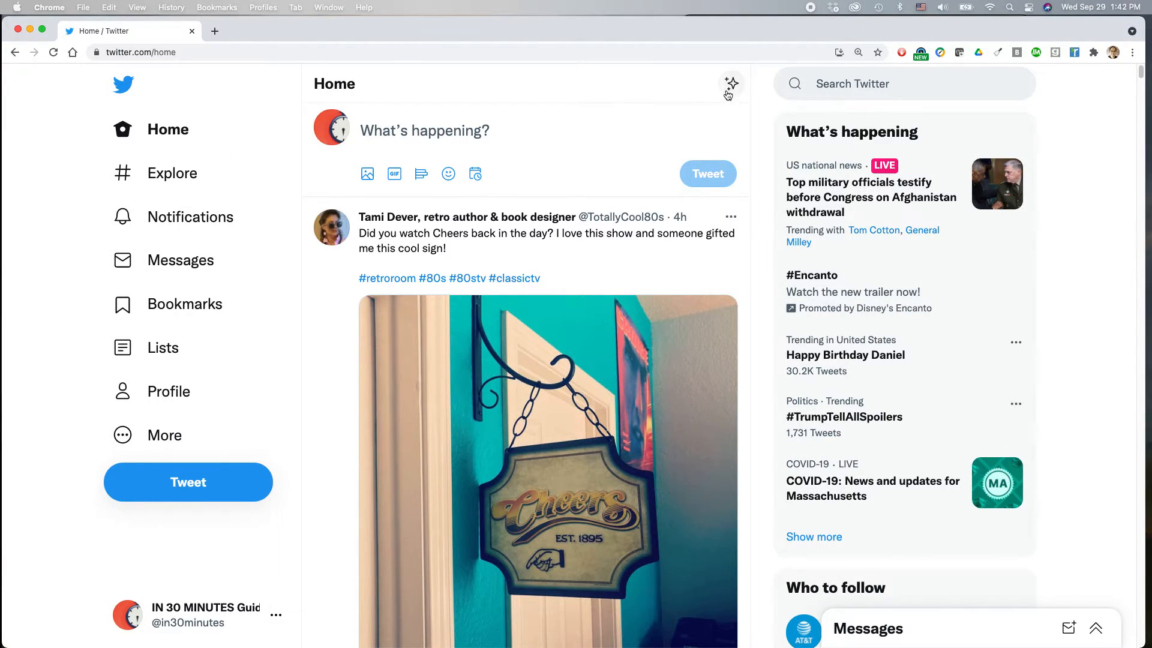
{"action": "mouse_move", "coordinate": [730, 83]}
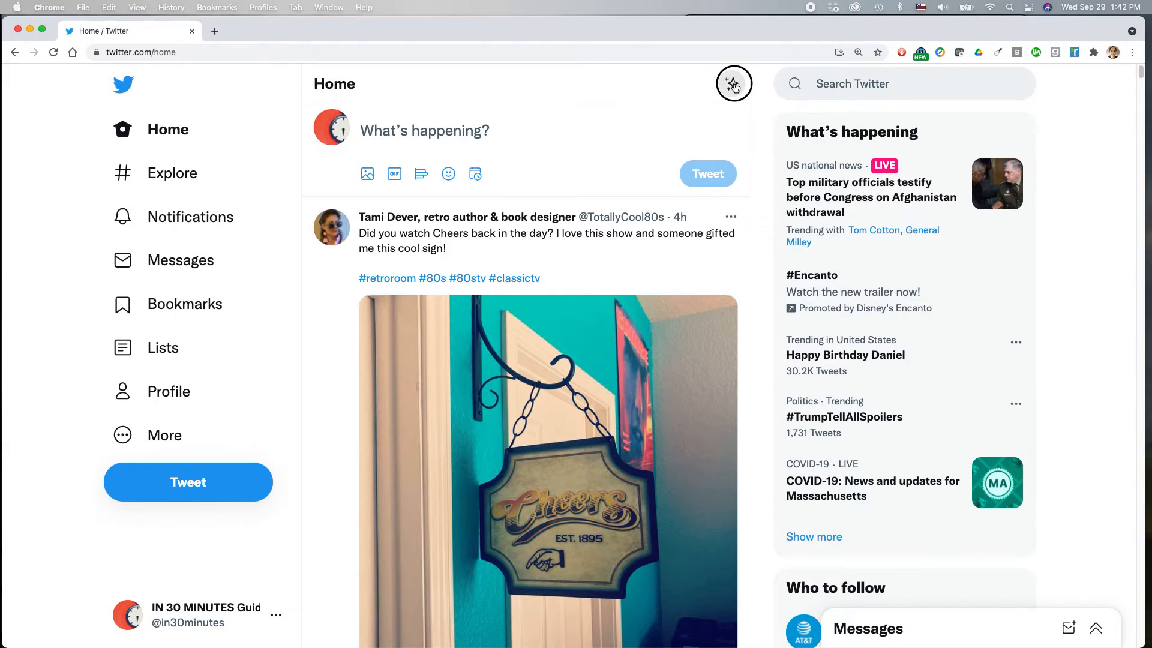
Show the Home timeline ordering choices via the sparkle icon beside the Home heading.
{"action": "left_click", "coordinate": [733, 83]}
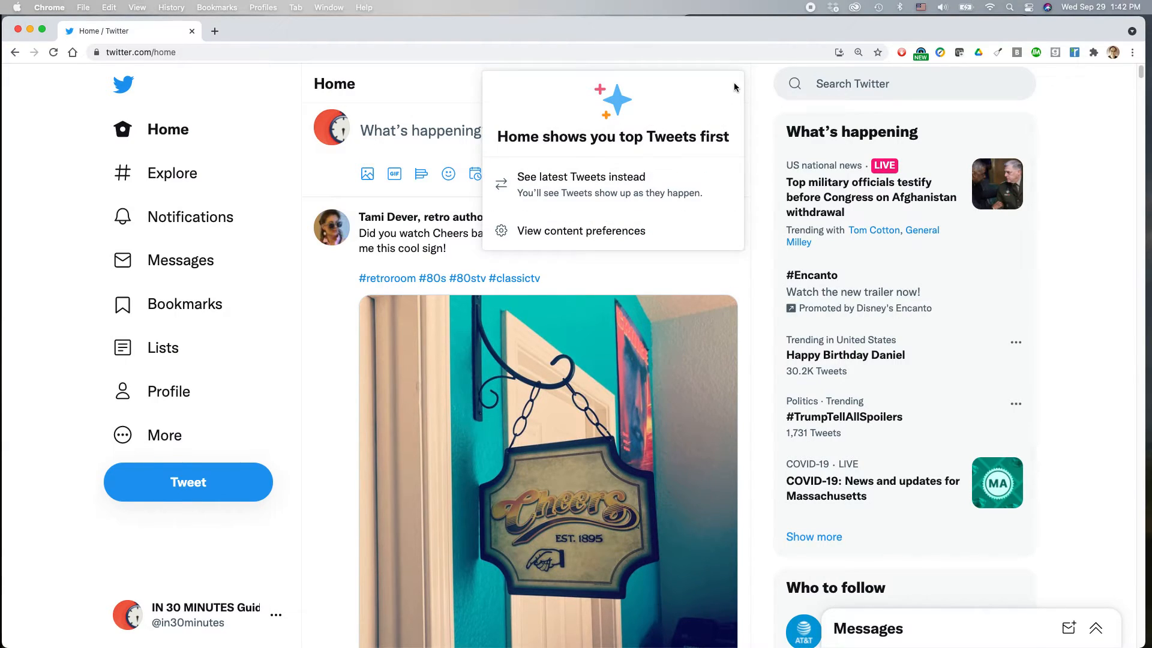
{"action": "mouse_move", "coordinate": [703, 150]}
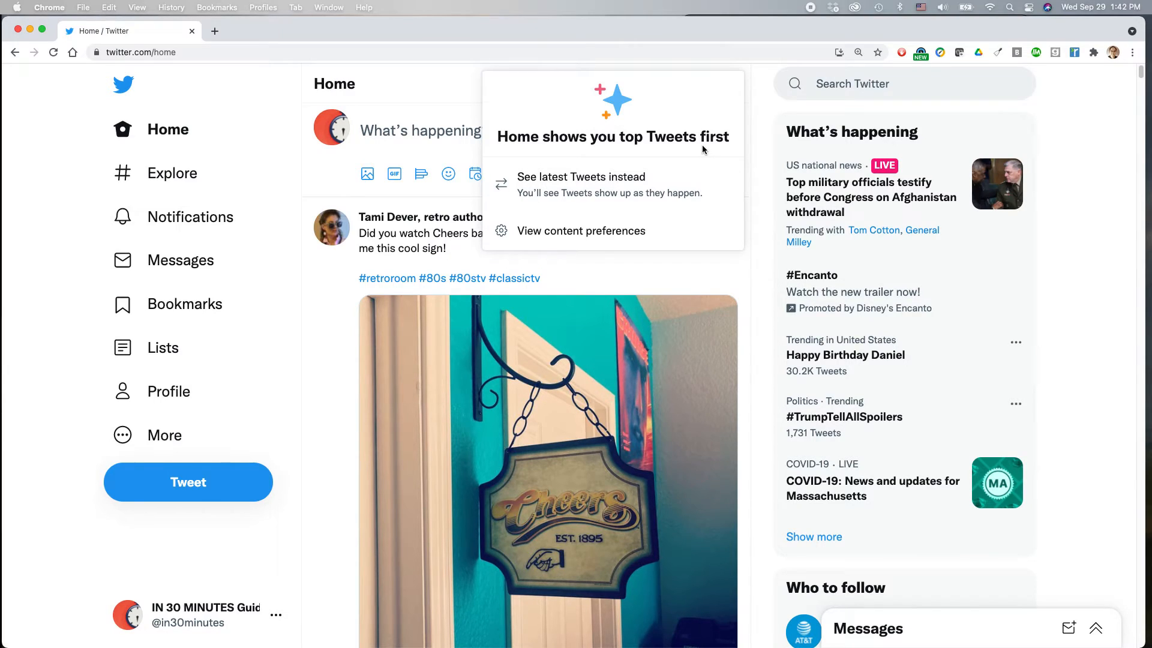
{"action": "mouse_move", "coordinate": [604, 183]}
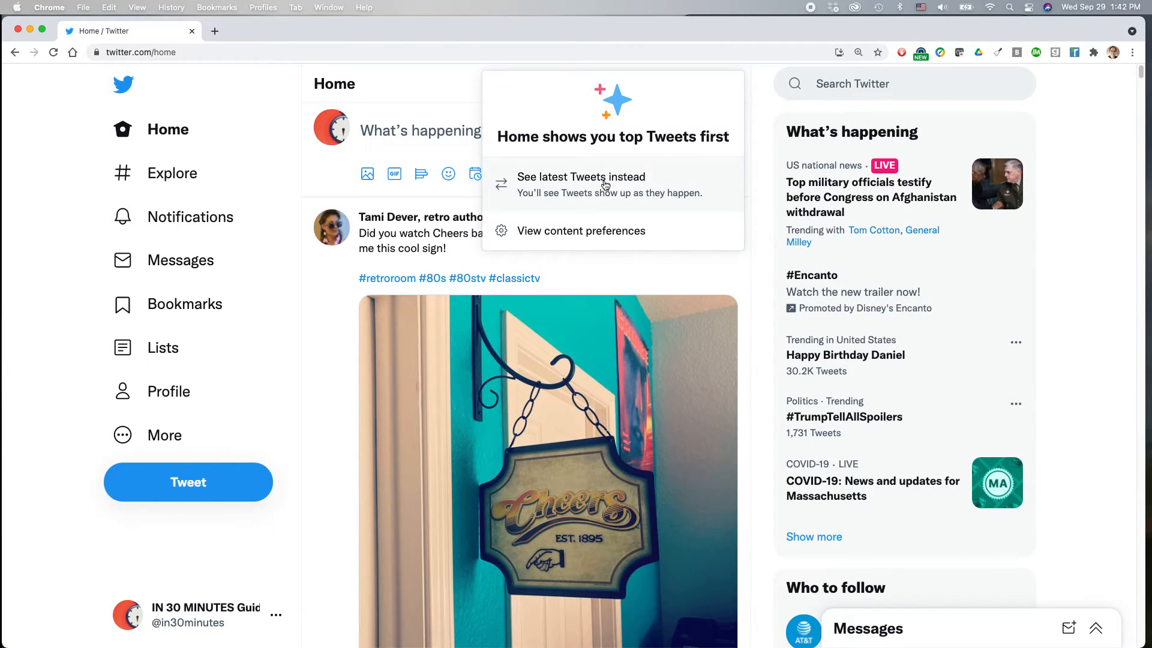
{"action": "mouse_move", "coordinate": [608, 187]}
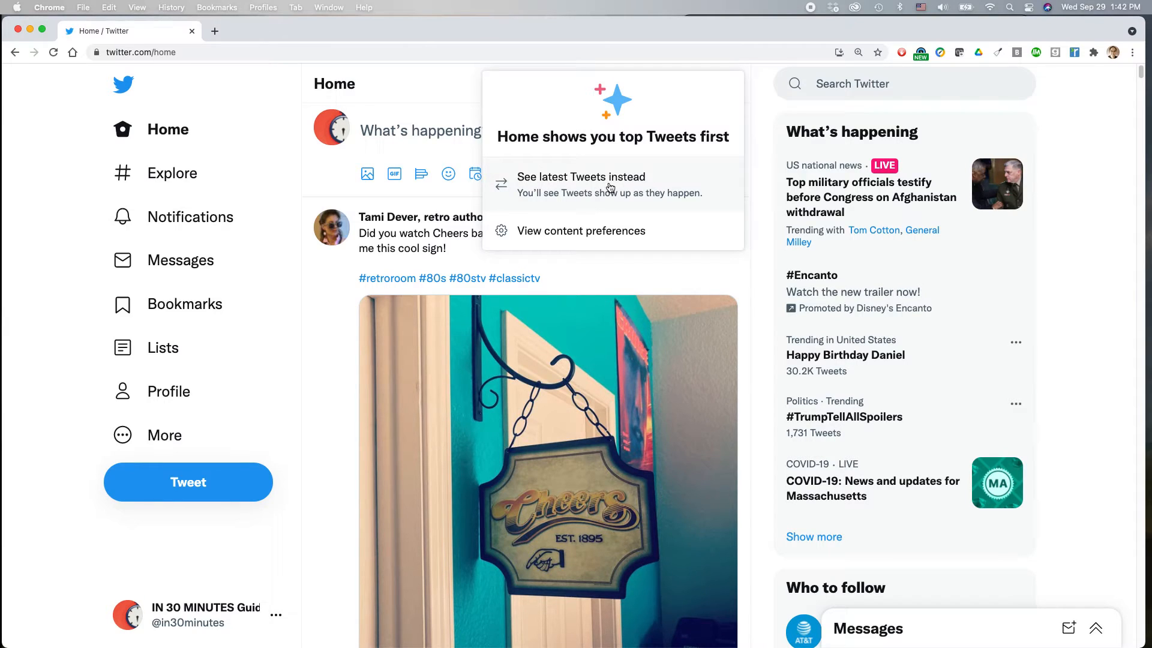
Switch the feed to Latest Tweets and scroll through the chronological timeline.
{"action": "left_click", "coordinate": [581, 176]}
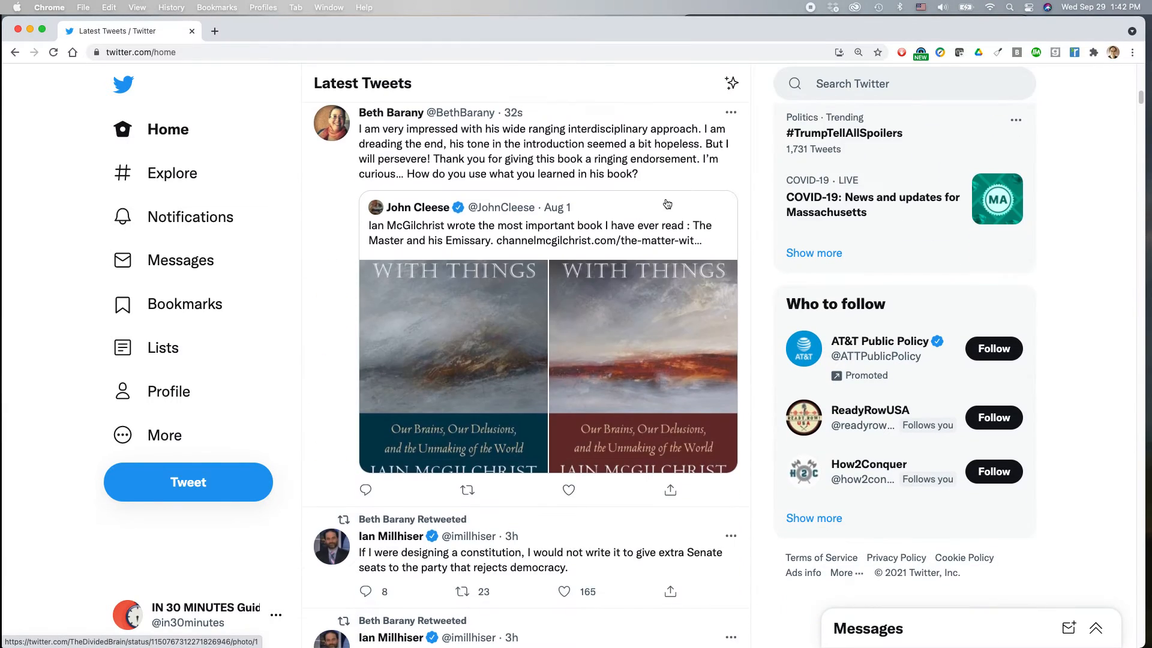
{"action": "scroll", "scroll_direction": "down", "scroll_amount": 3}
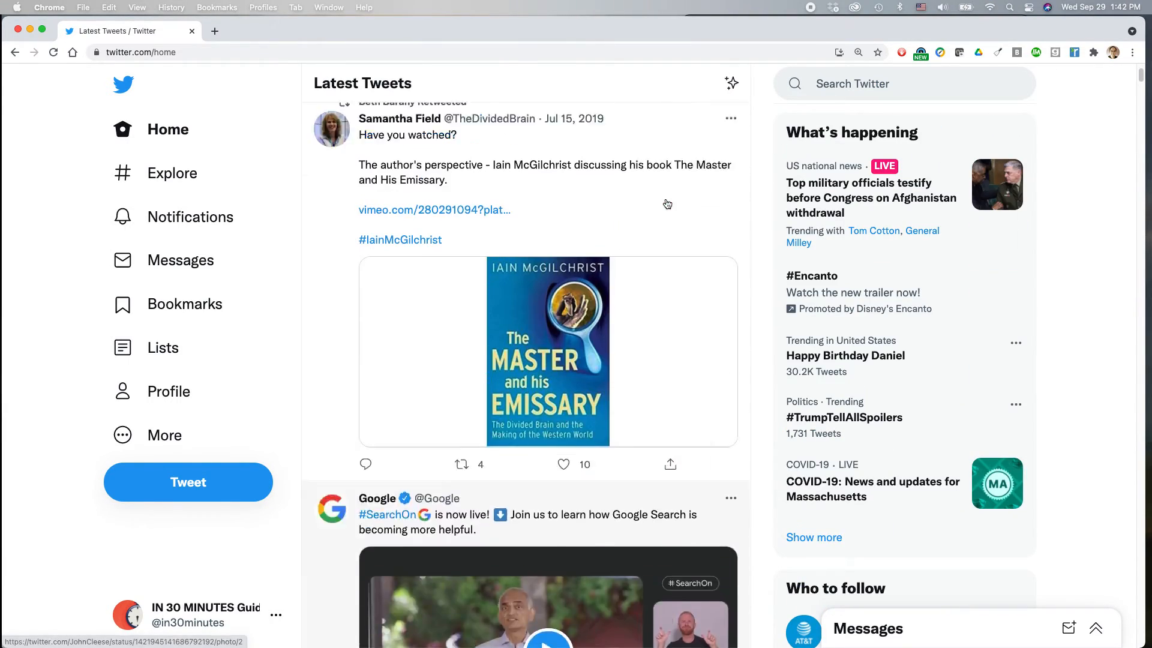